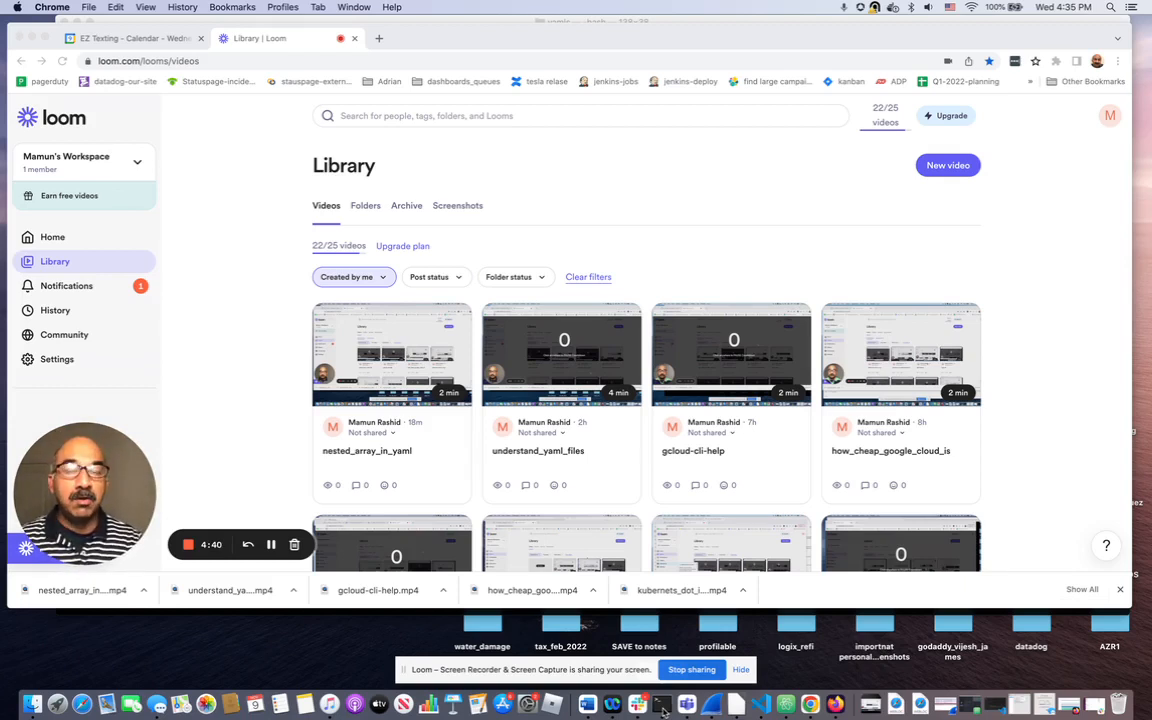
mouse_move(770, 632)
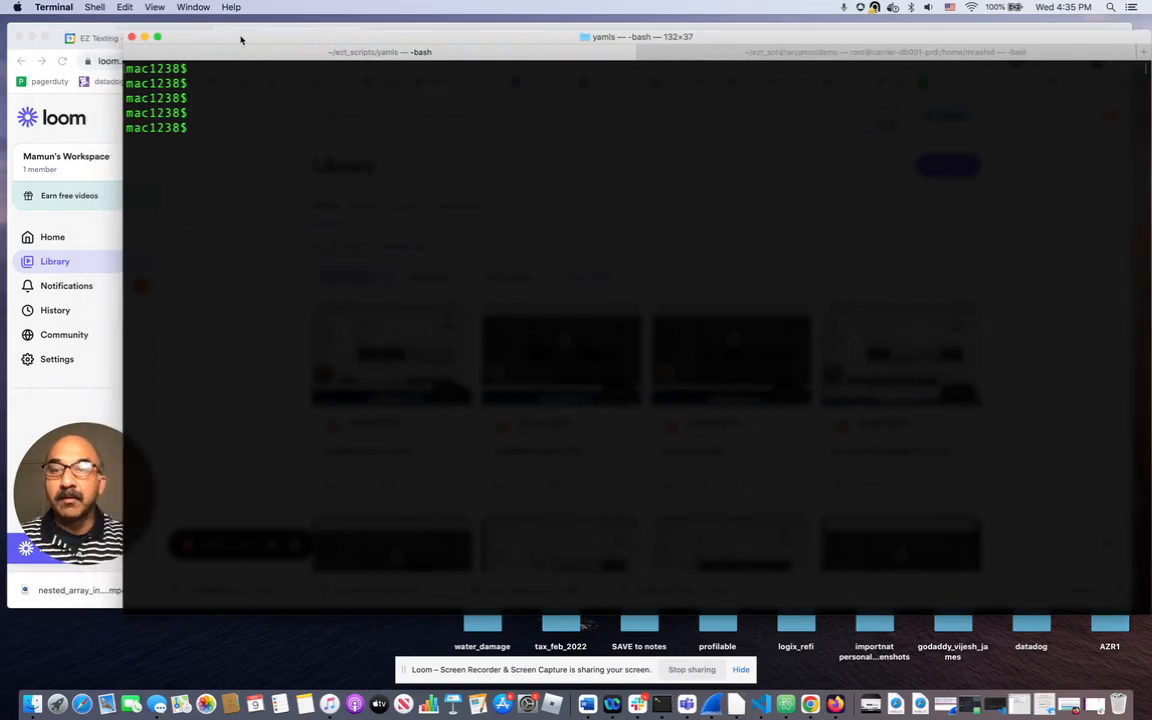
Confirm the cluster node is Ready with k get node and that the demo directory exists.
text(k)
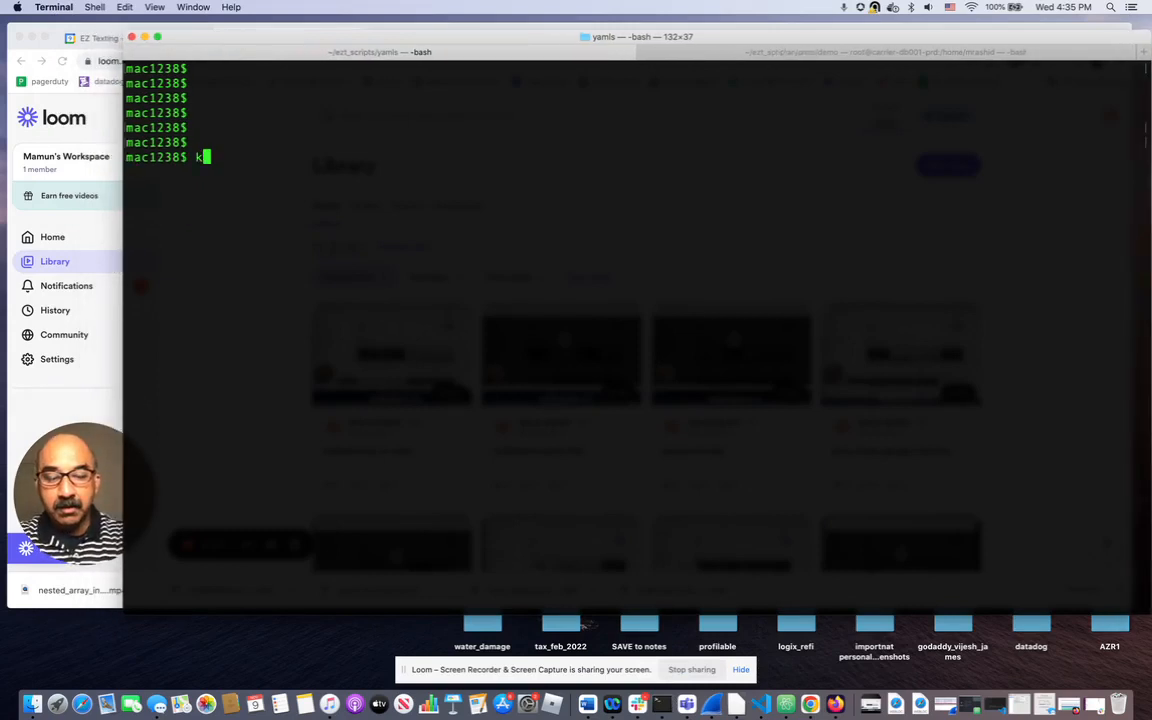
text(get node)
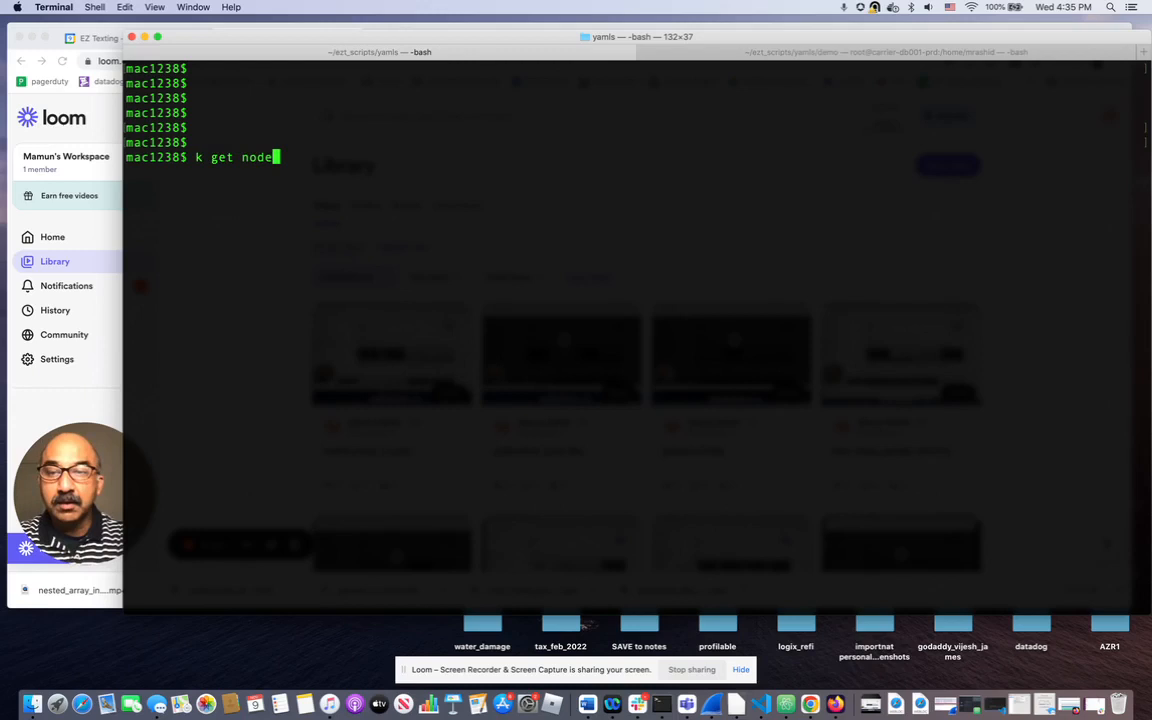
key(Return)
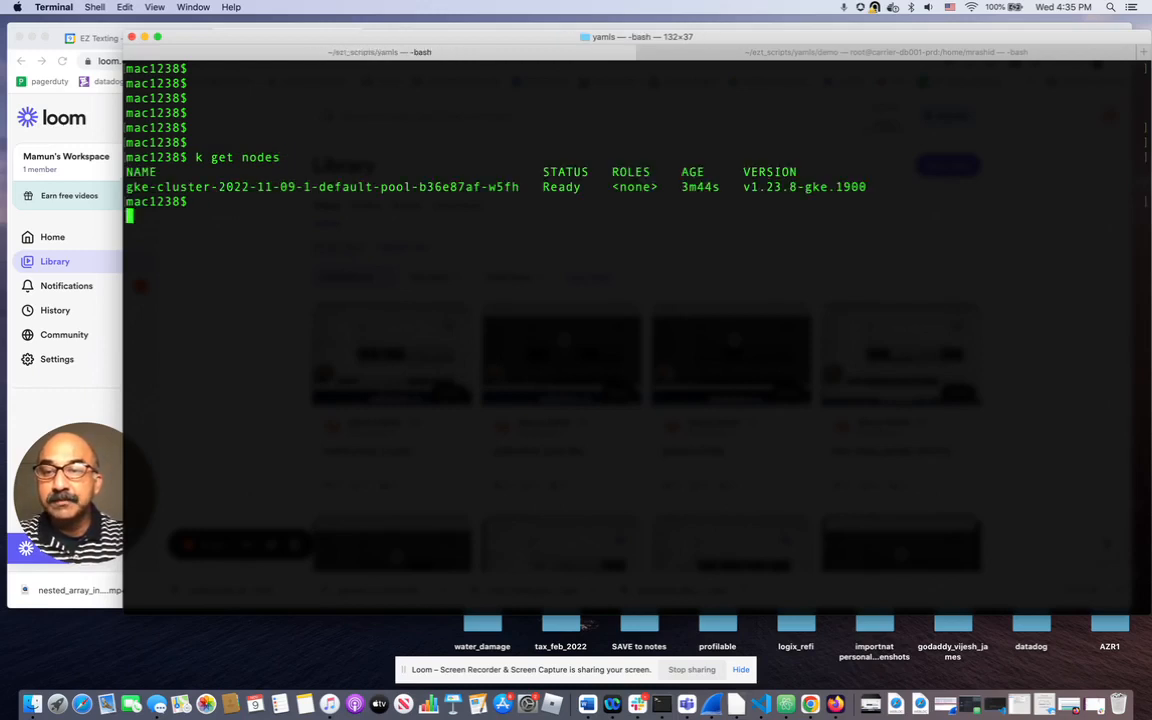
key(Return)
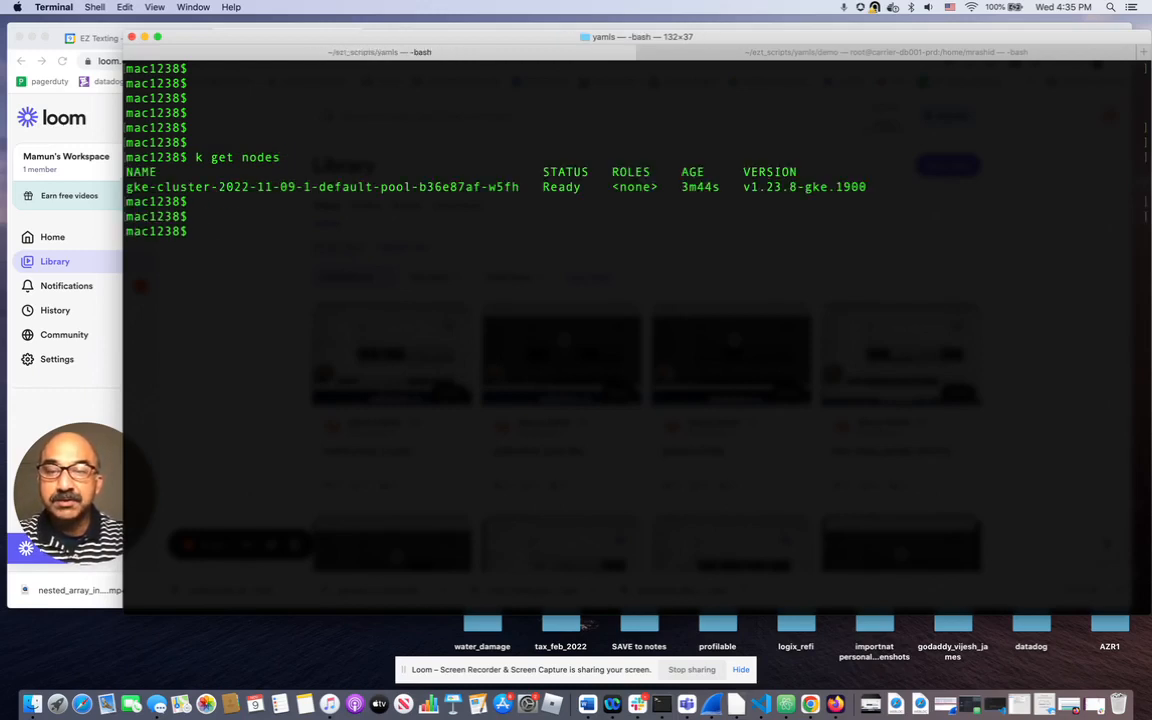
text(ls -)
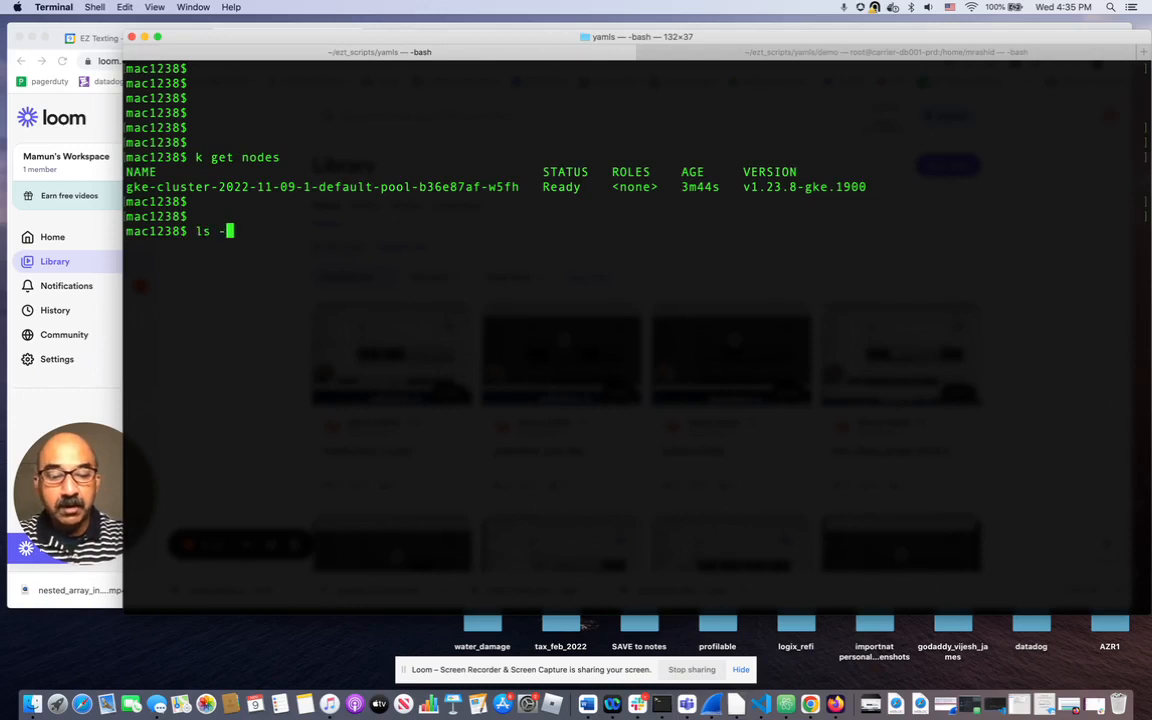
text(l | grep)
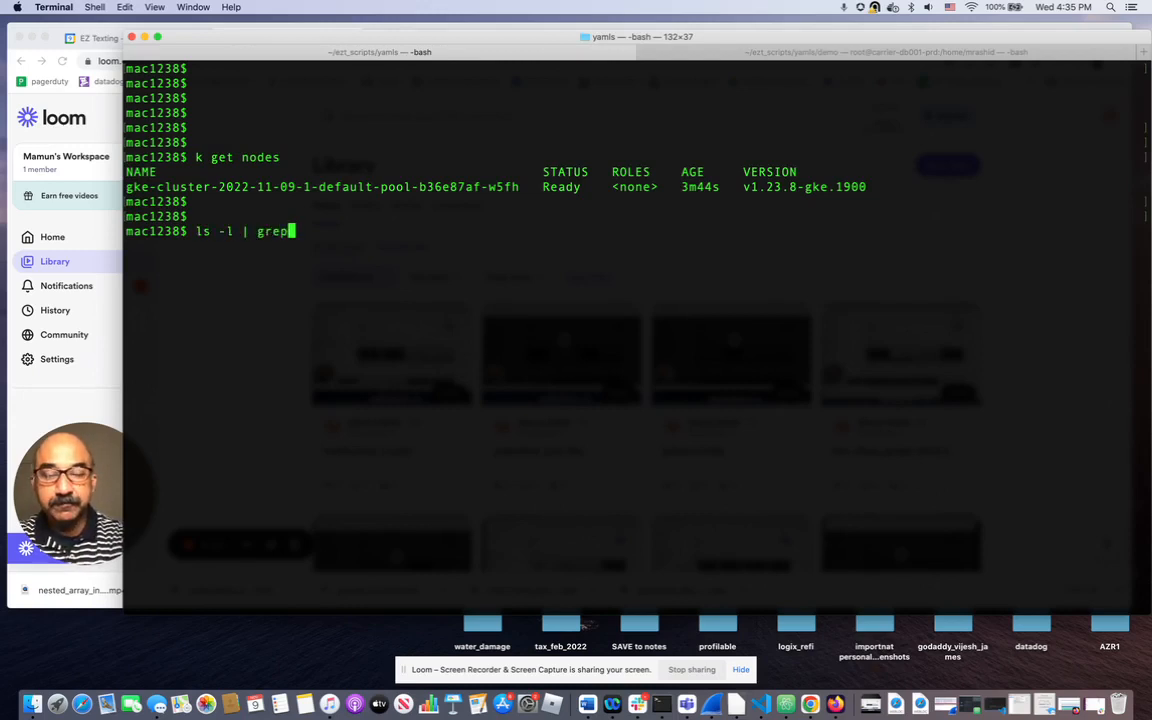
key(Return)
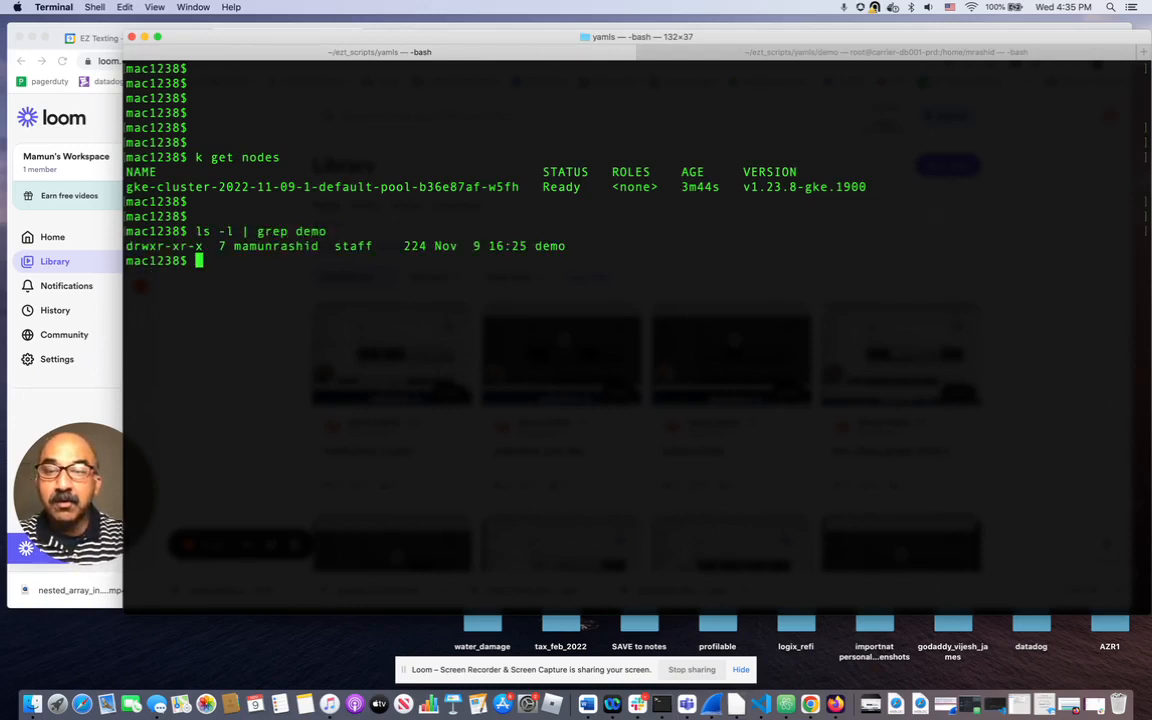
List the five YAML files in ./demo/ in short and detailed form.
text(ls)
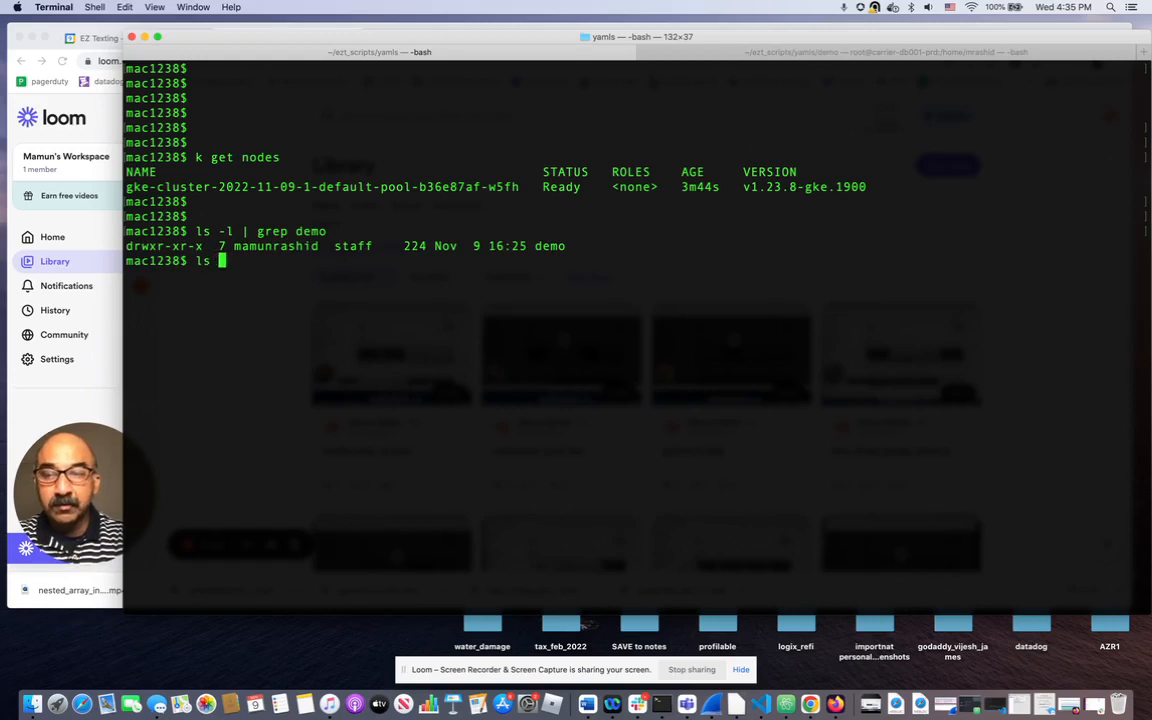
text(./demo)
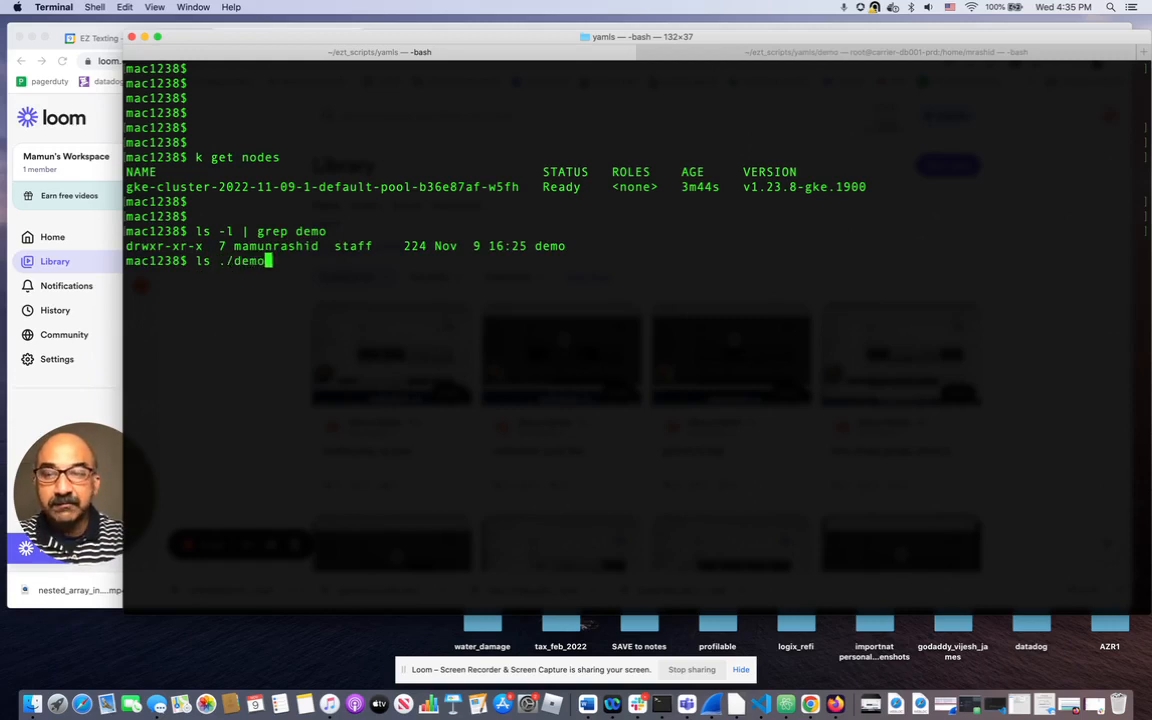
key(Return)
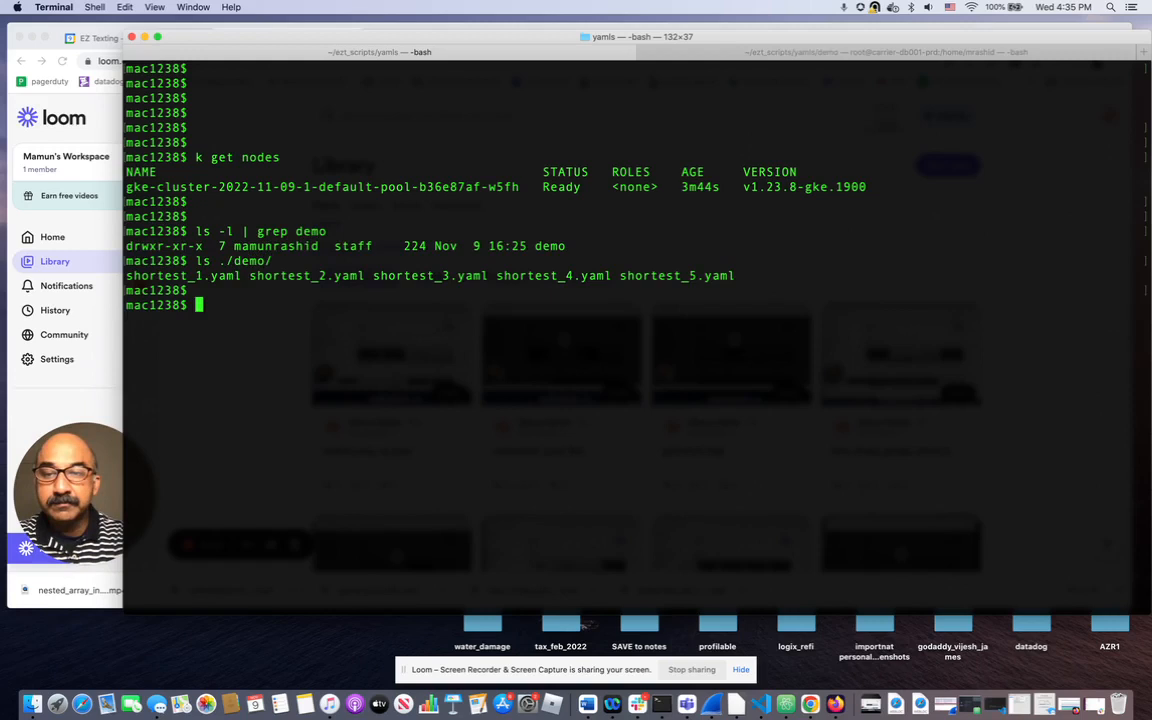
text(ls -l)
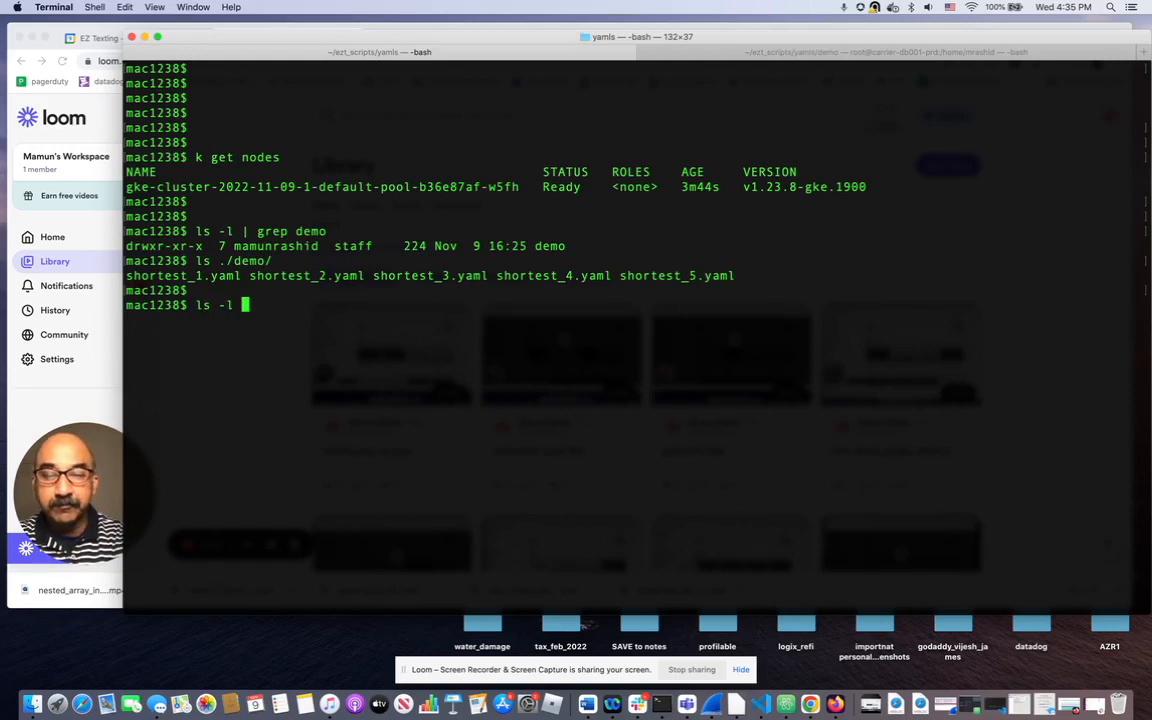
text(./demo)
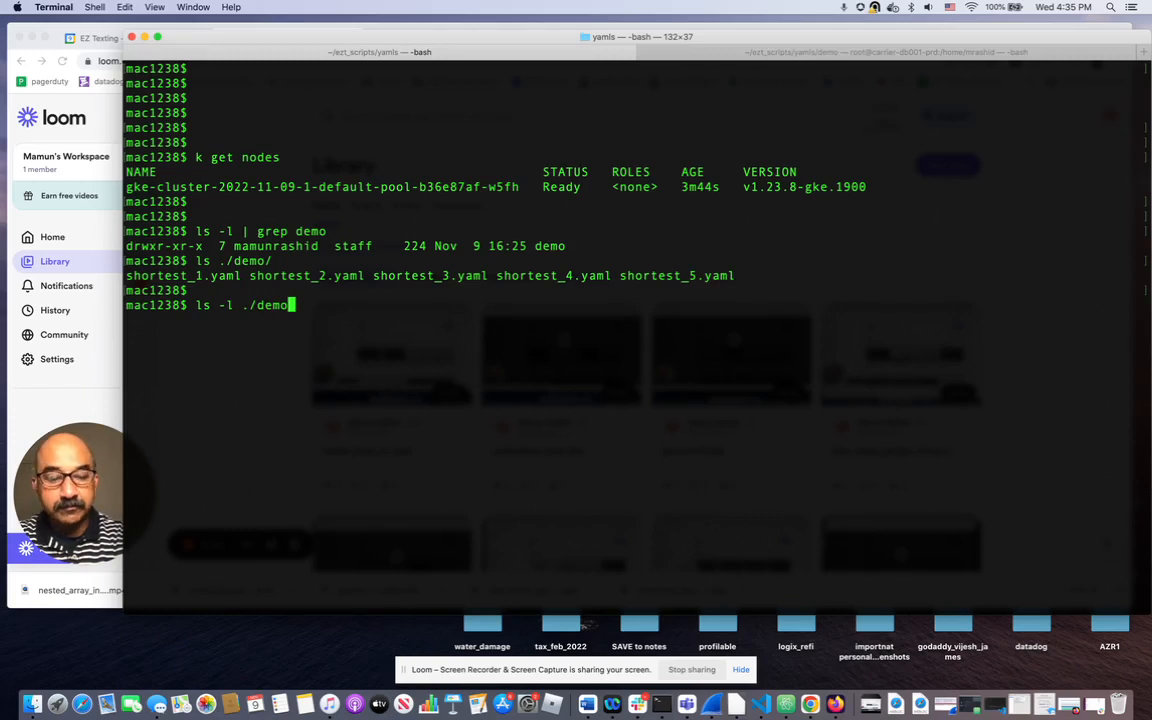
key(Return)
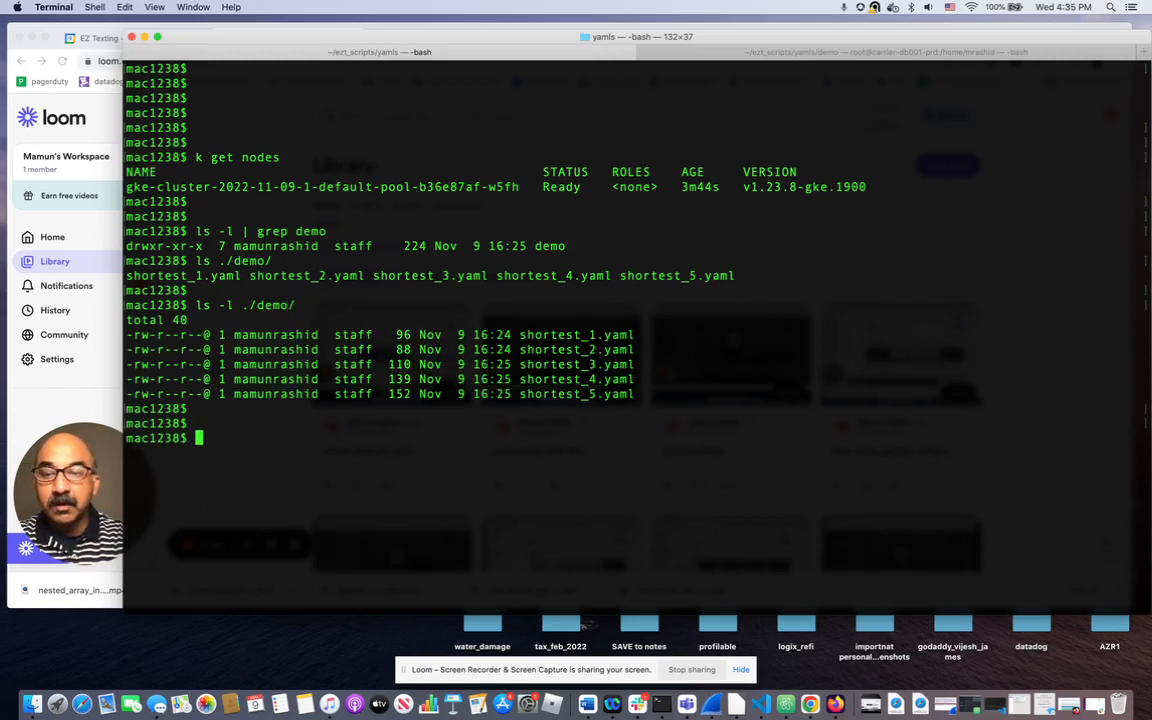
text(grep li)
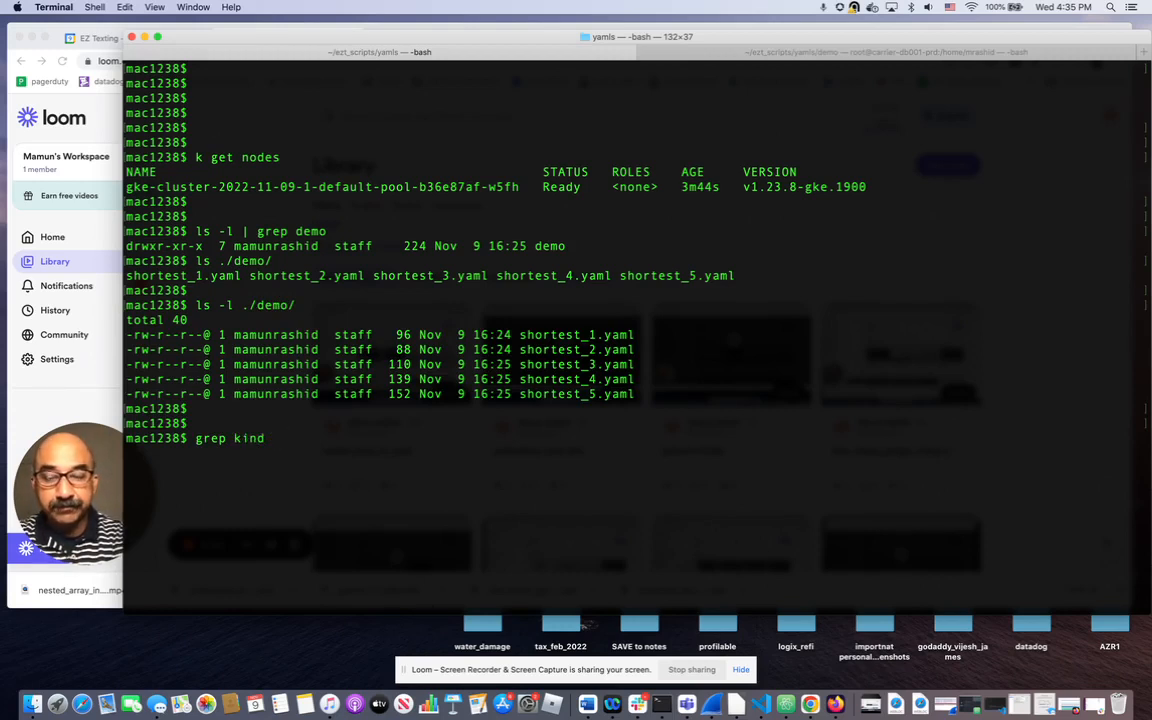
Grep the kind line in every demo file: ServiceAccount, ConfigMap, Secret, NetworkPolicy, Pod.
text(./dem)
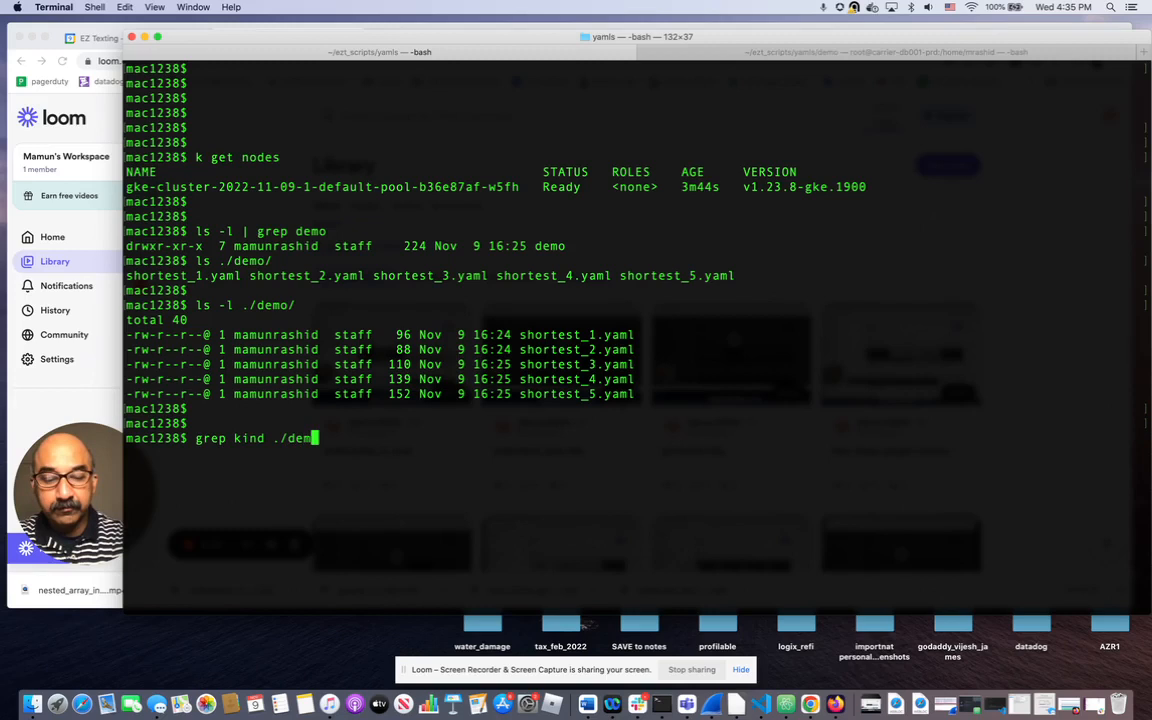
key(Return)
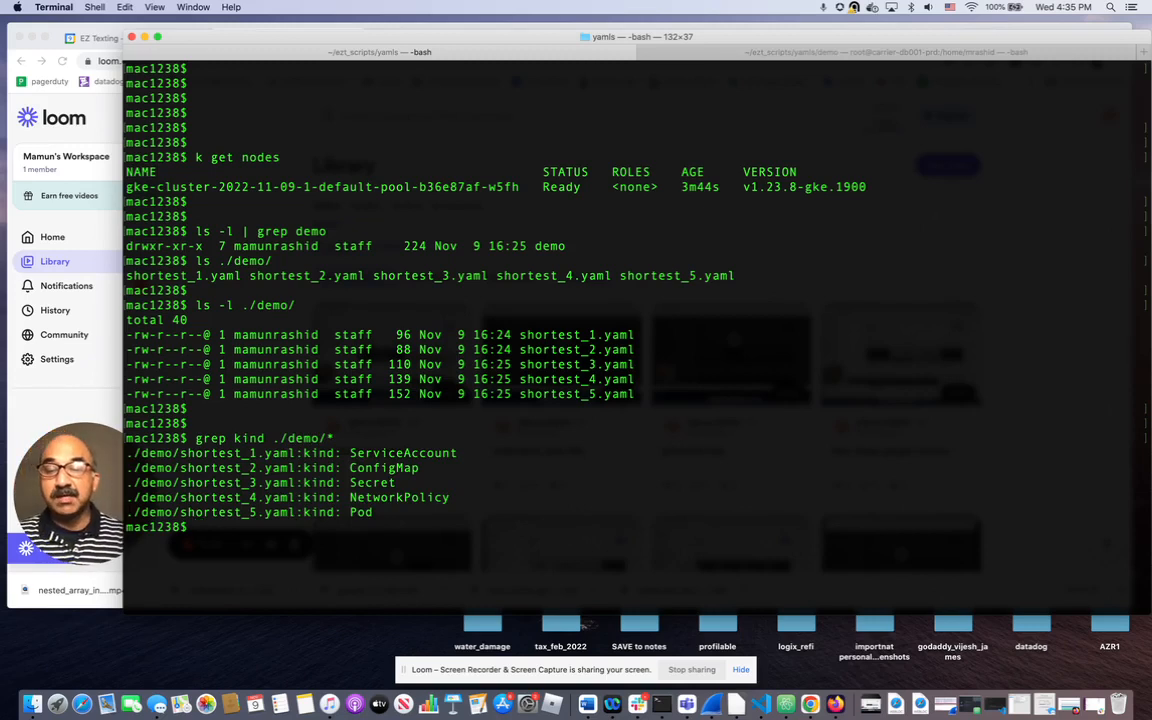
key(Return)
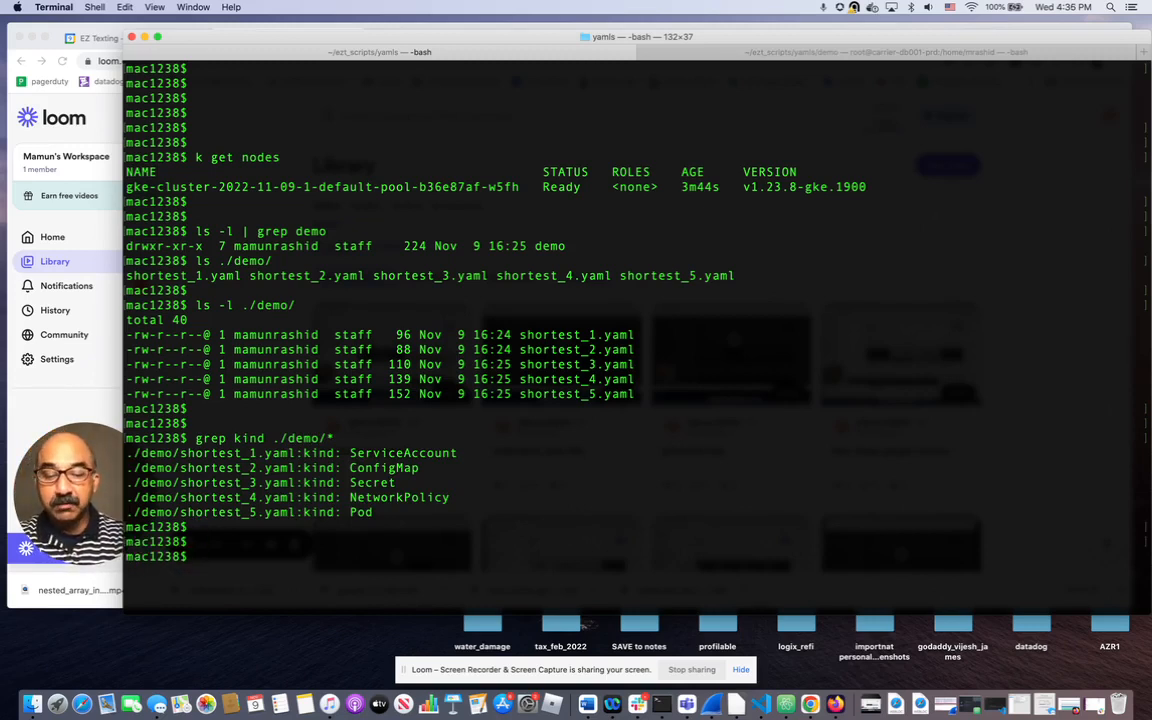
text(kubectl -f ./dem)
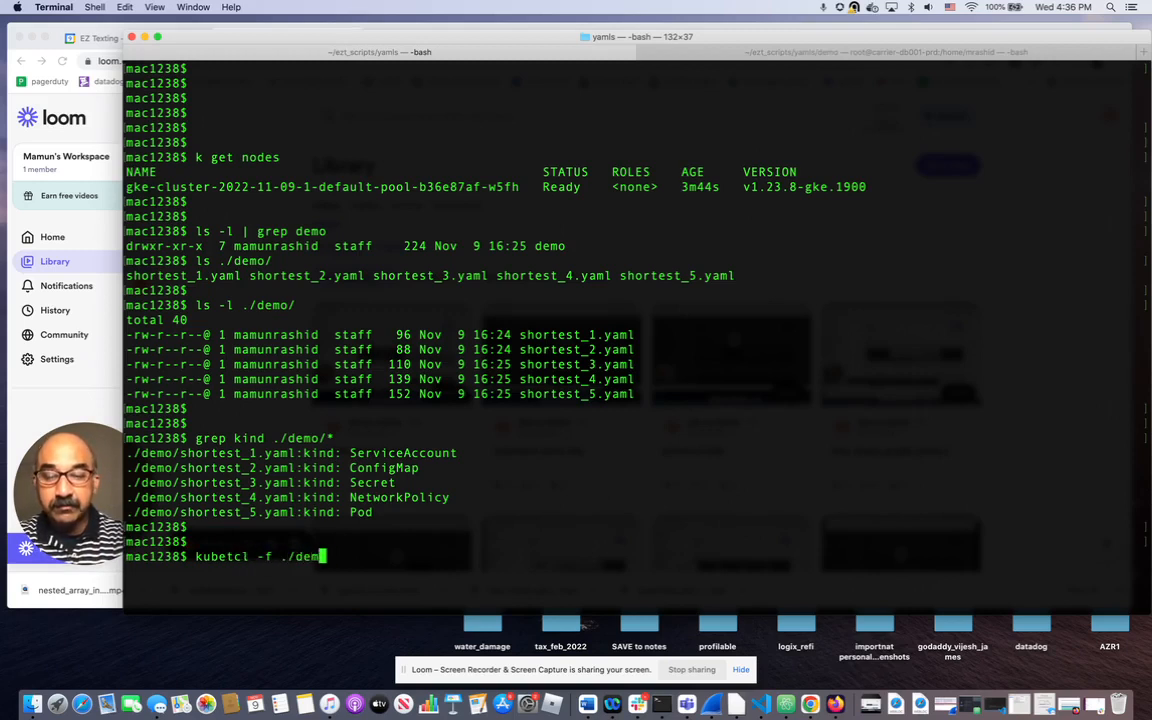
Run kubectl -f ./demo/ without apply and hit the unknown shorthand flag error.
key(Return)
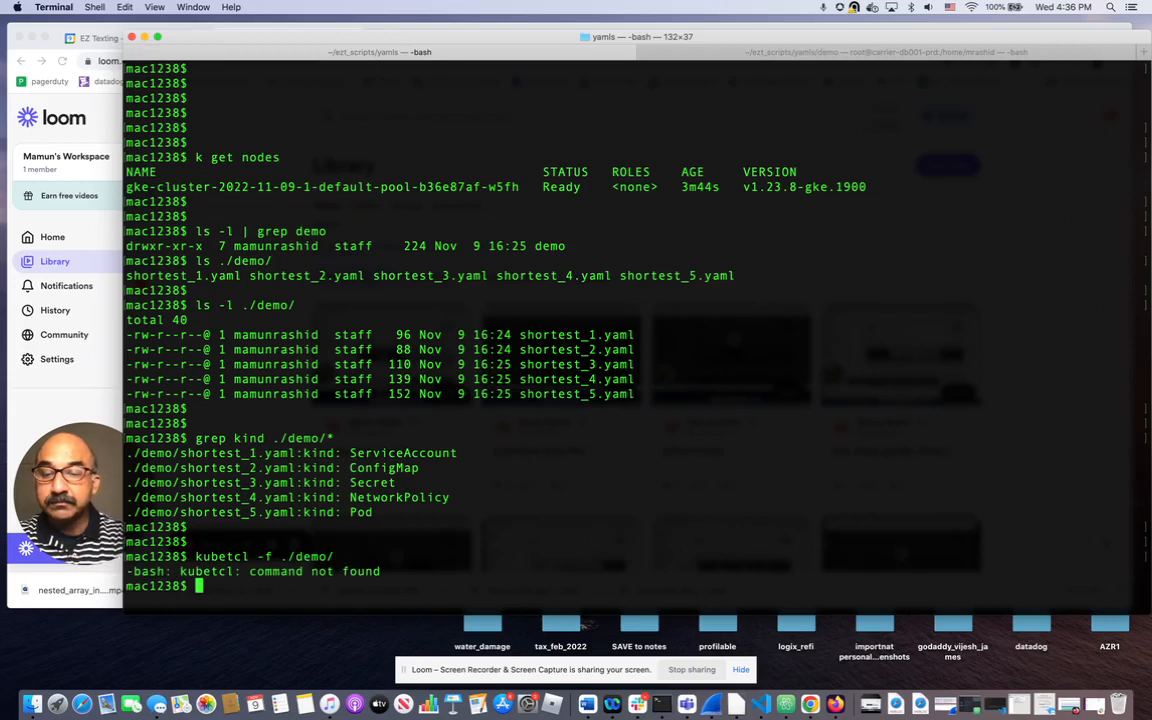
text(kubetcl -f ./demo/)
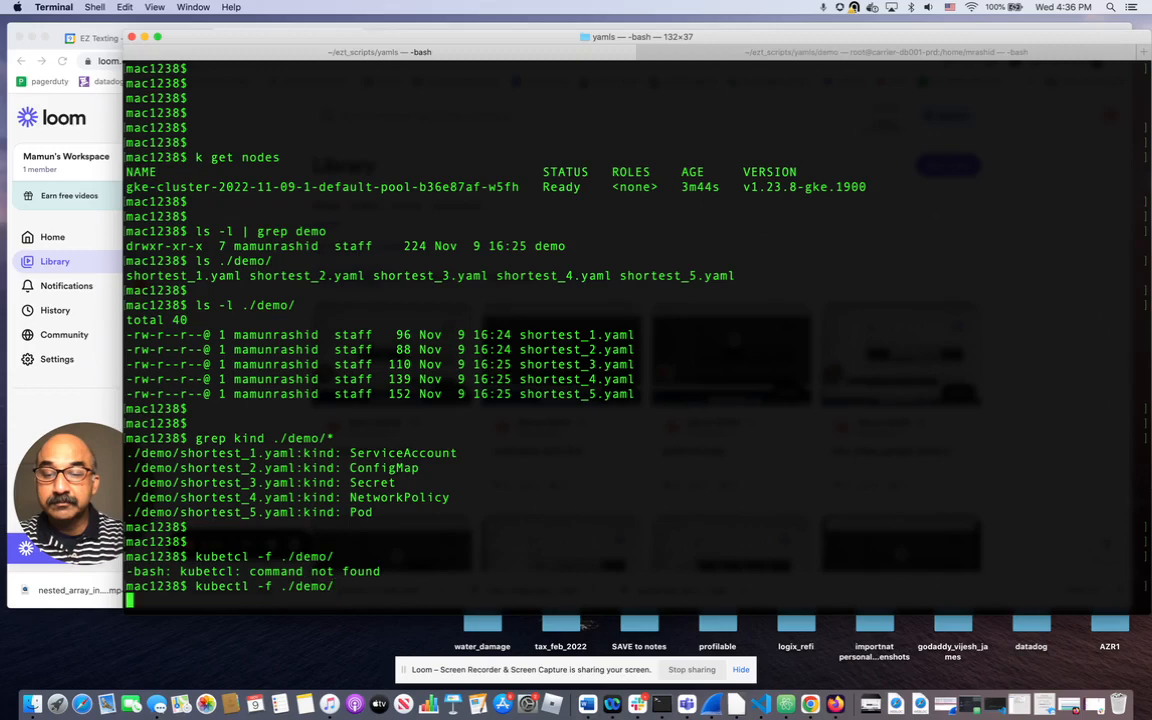
key(Return)
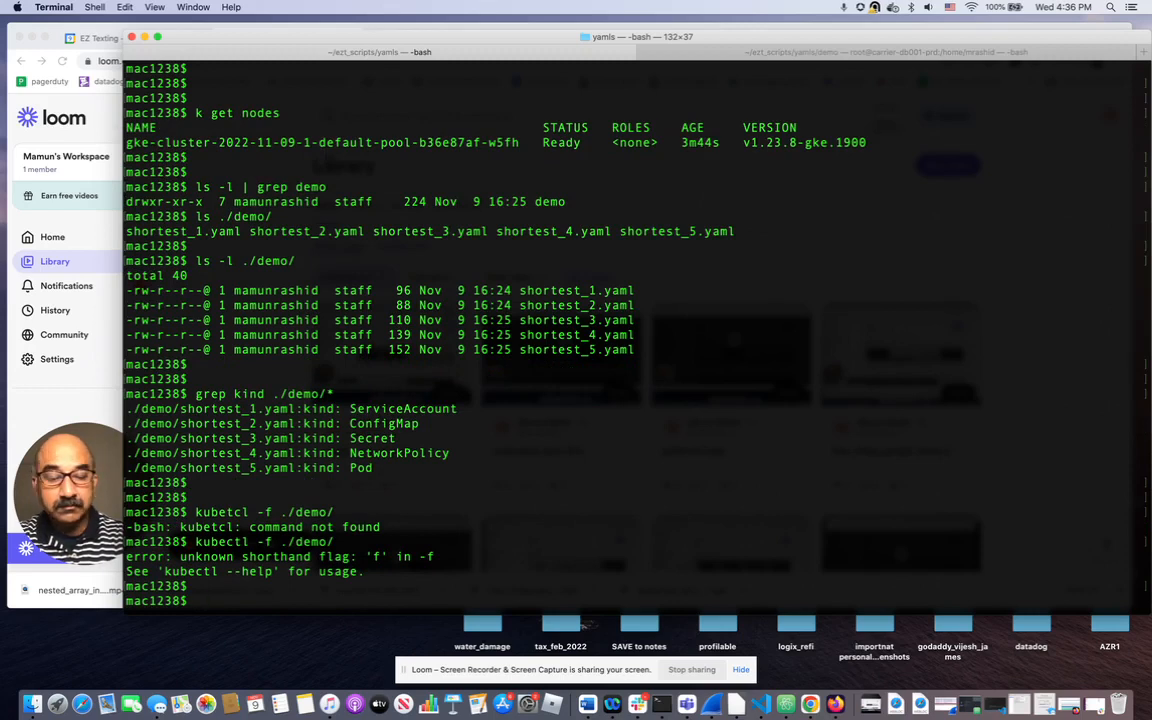
Bring up kubectl's help listing of commands.
text(kubec)
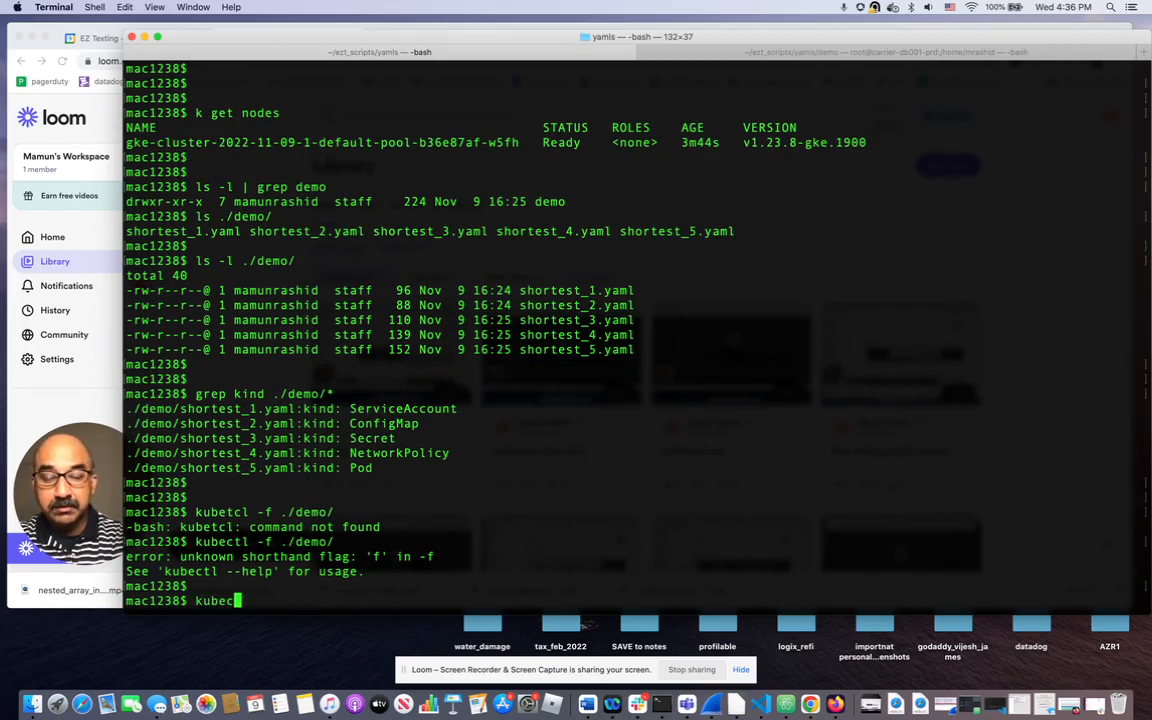
text(tl)
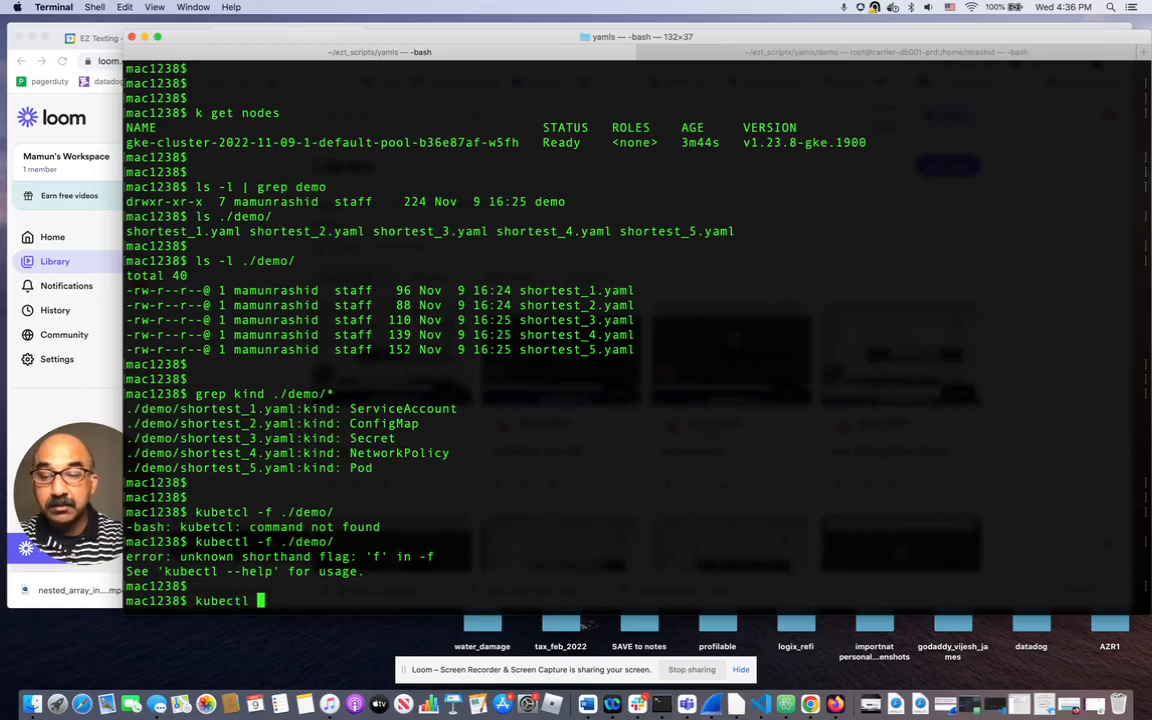
key(Return)
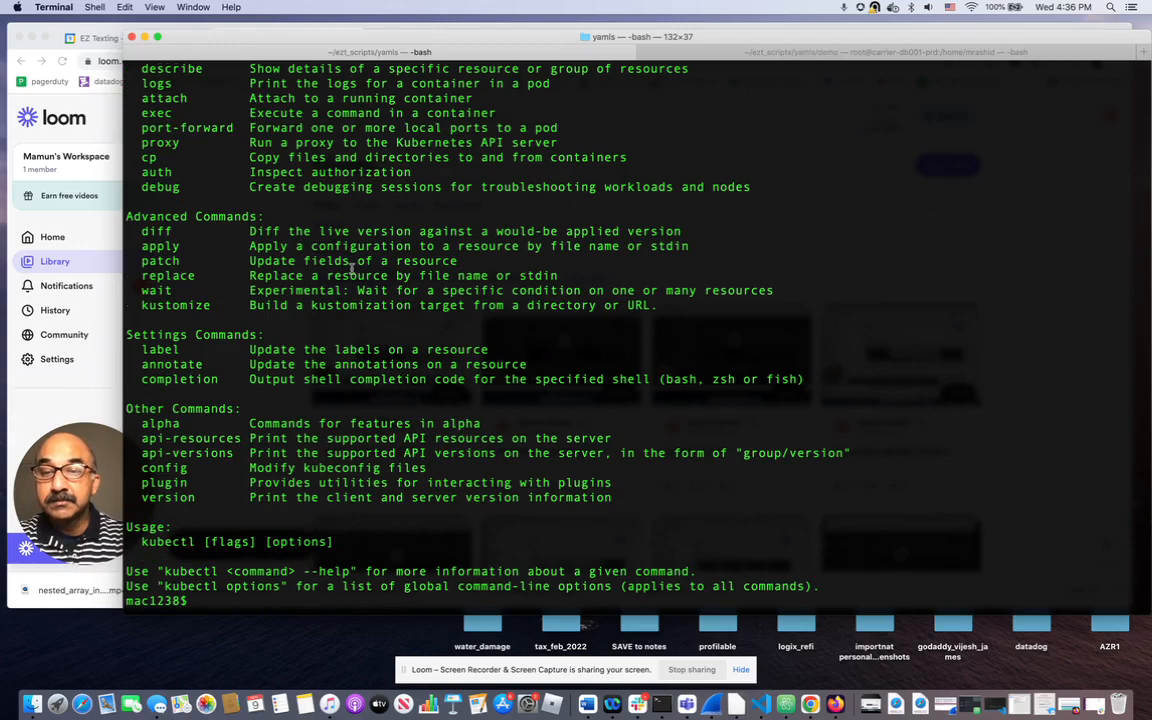
scroll(up, 3)
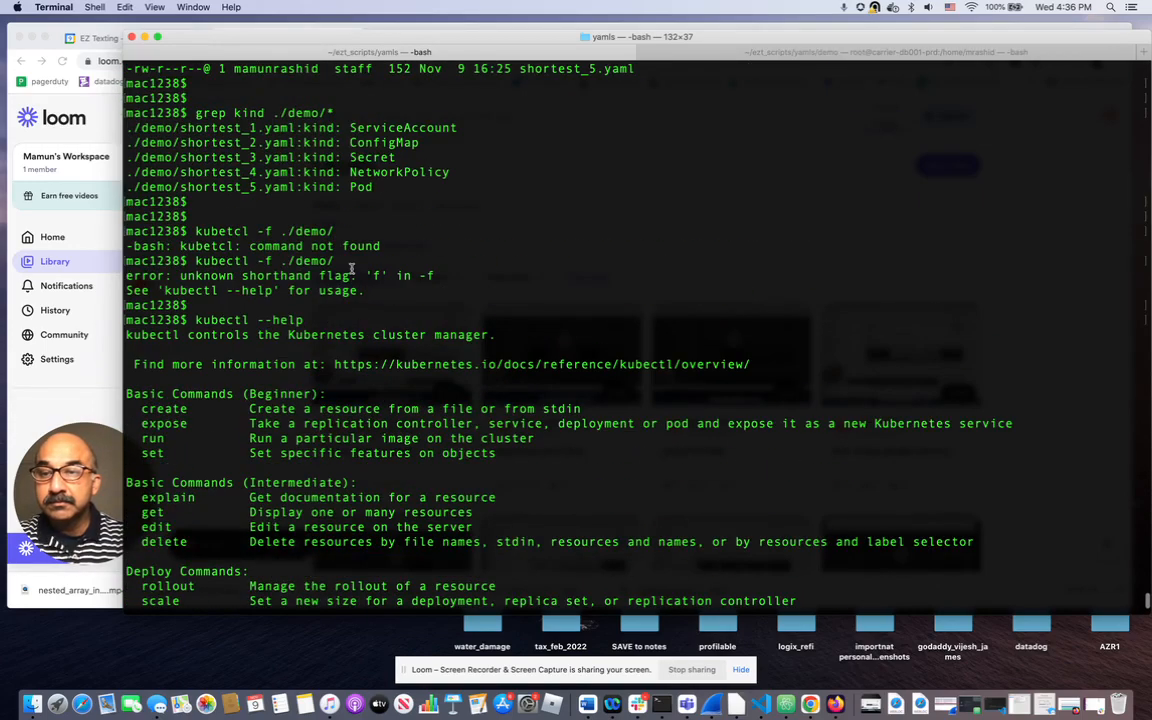
scroll(down, 3)
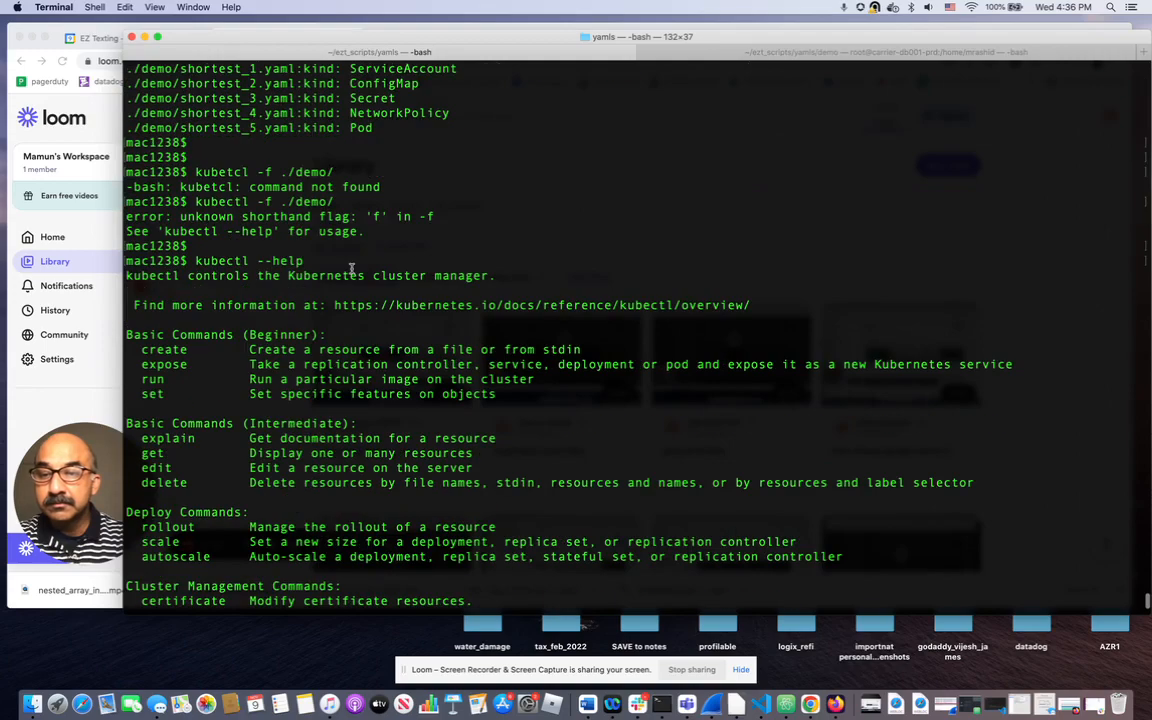
scroll(down, 3)
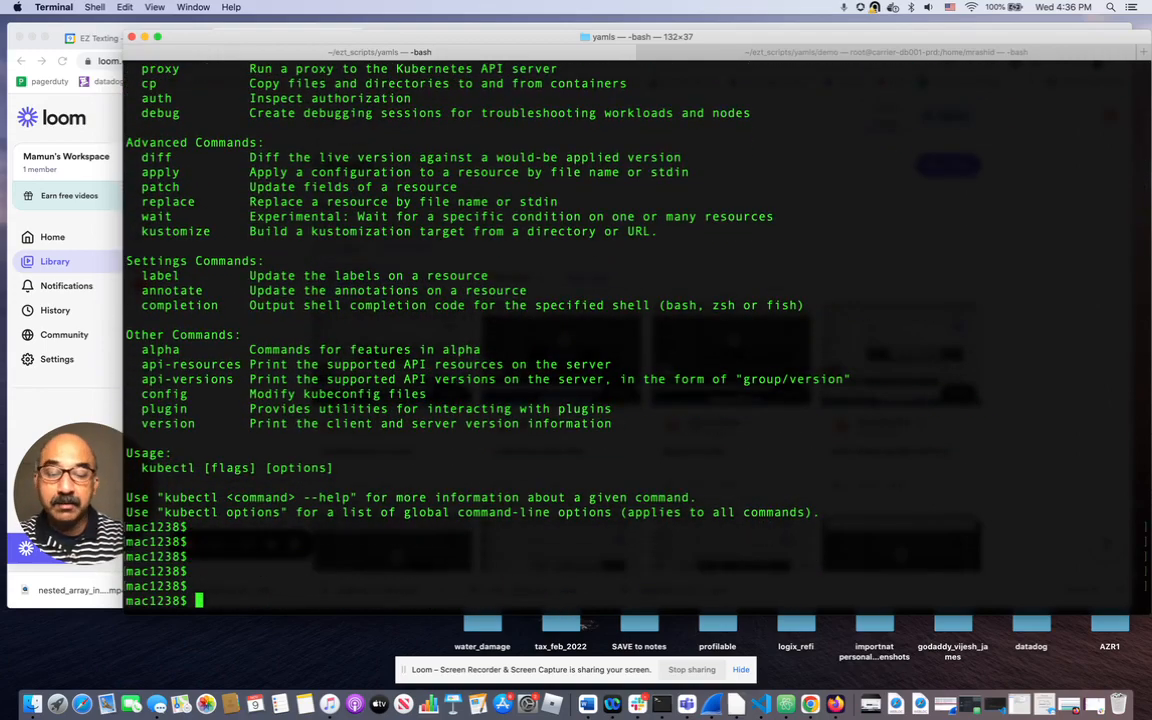
Run kubectl apply -f ./demo/ to create the serviceaccount, configmap, secret, network policy and busybox pod.
text(kub)
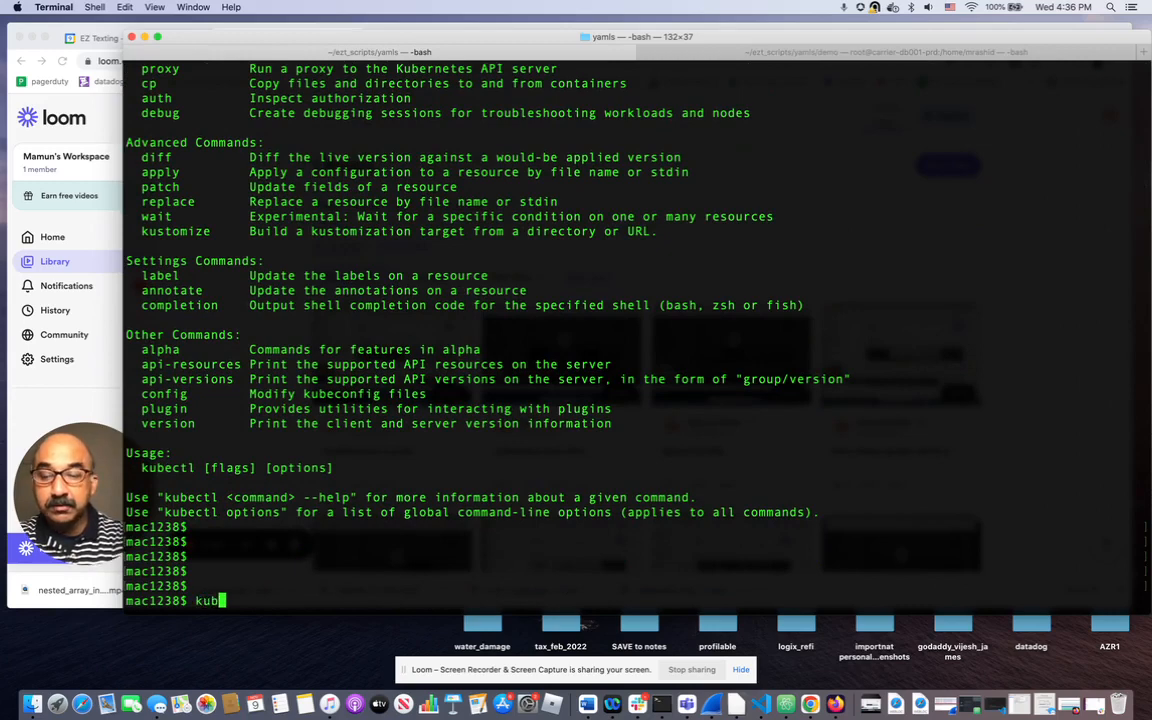
text(ectl ap)
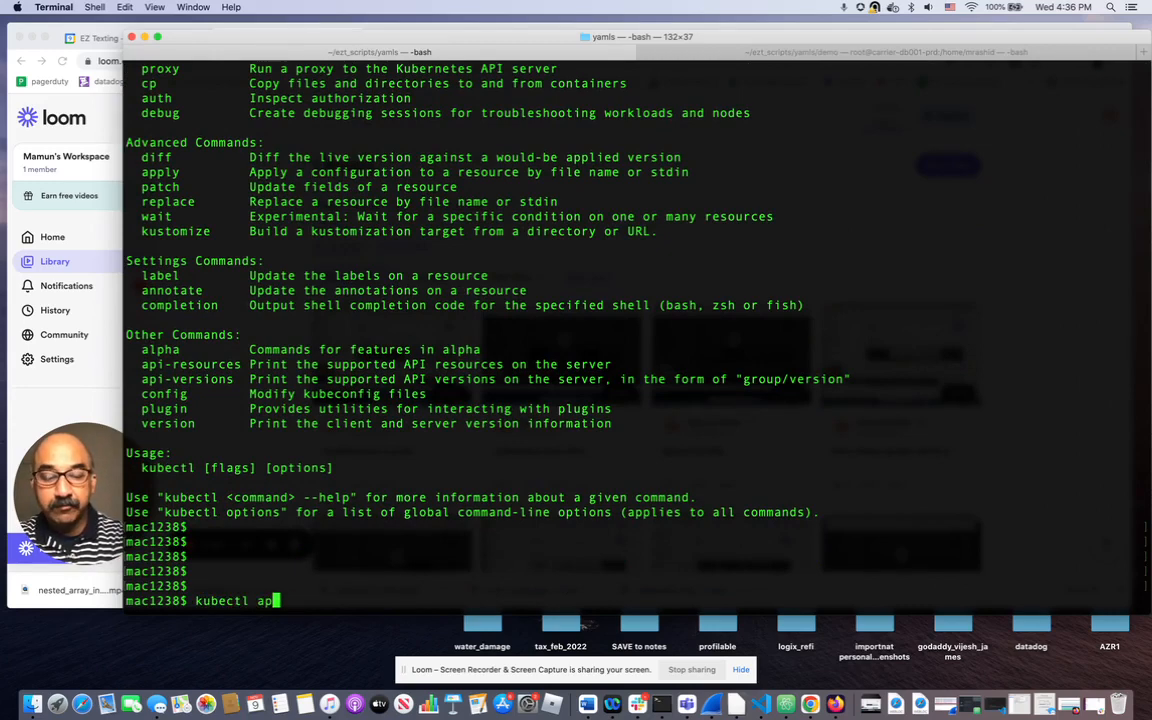
text(ply -f)
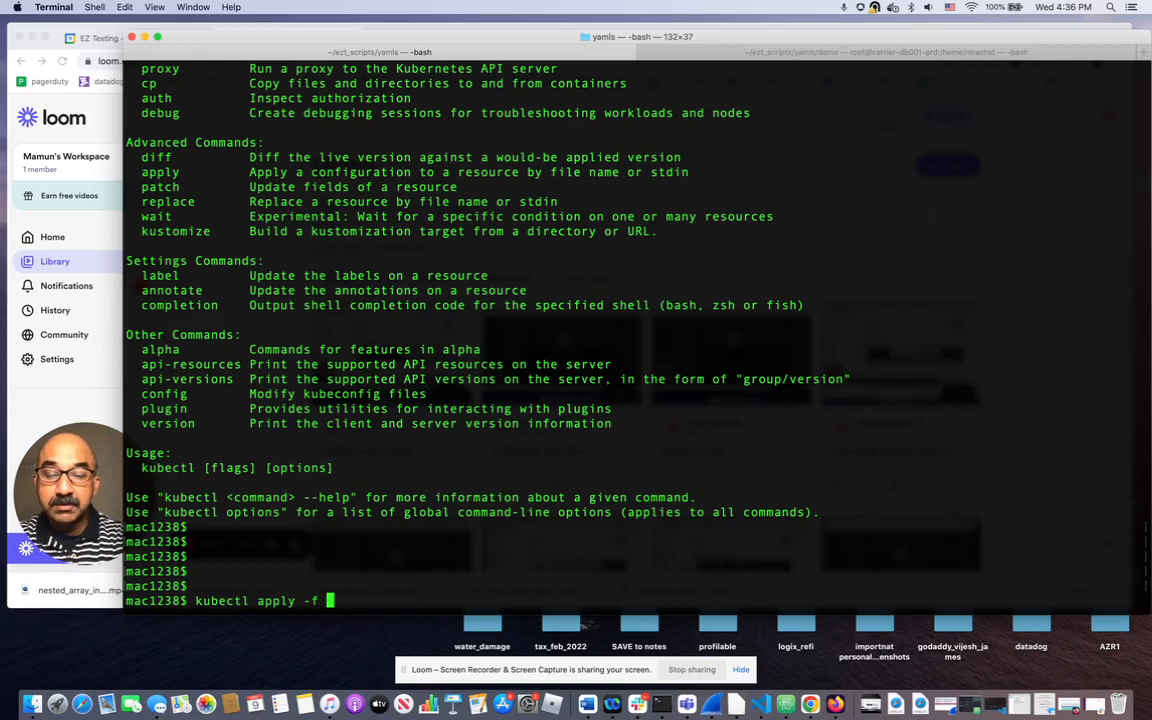
text(./demo)
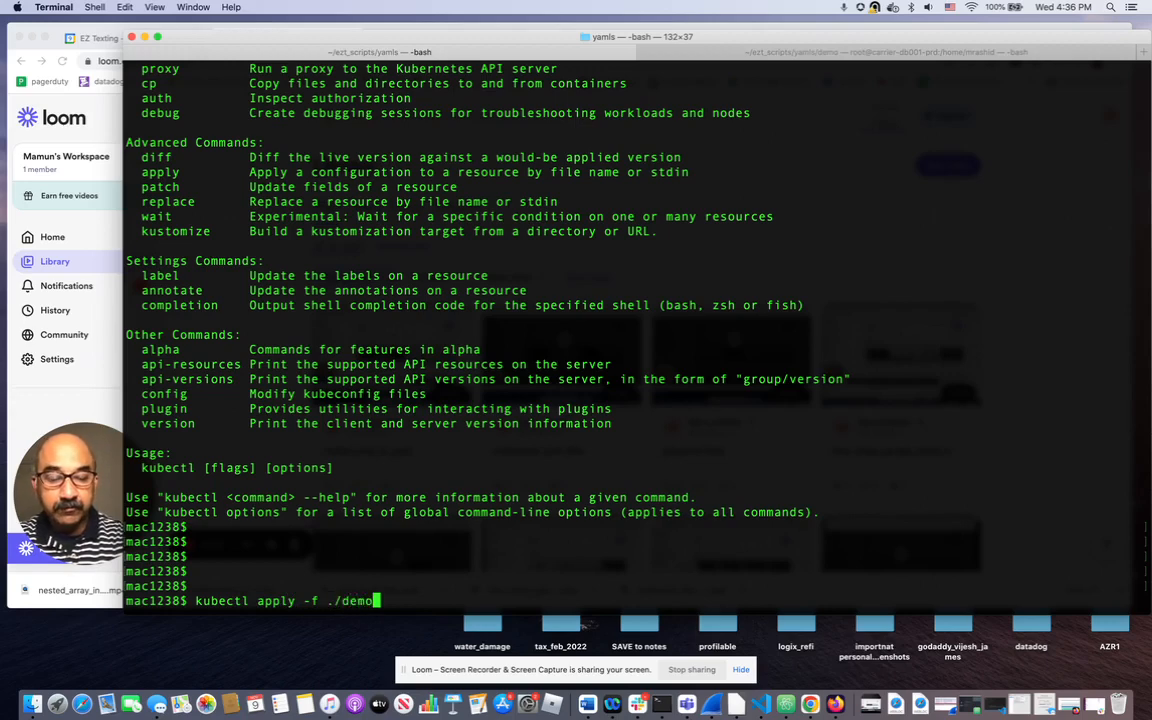
text(/)
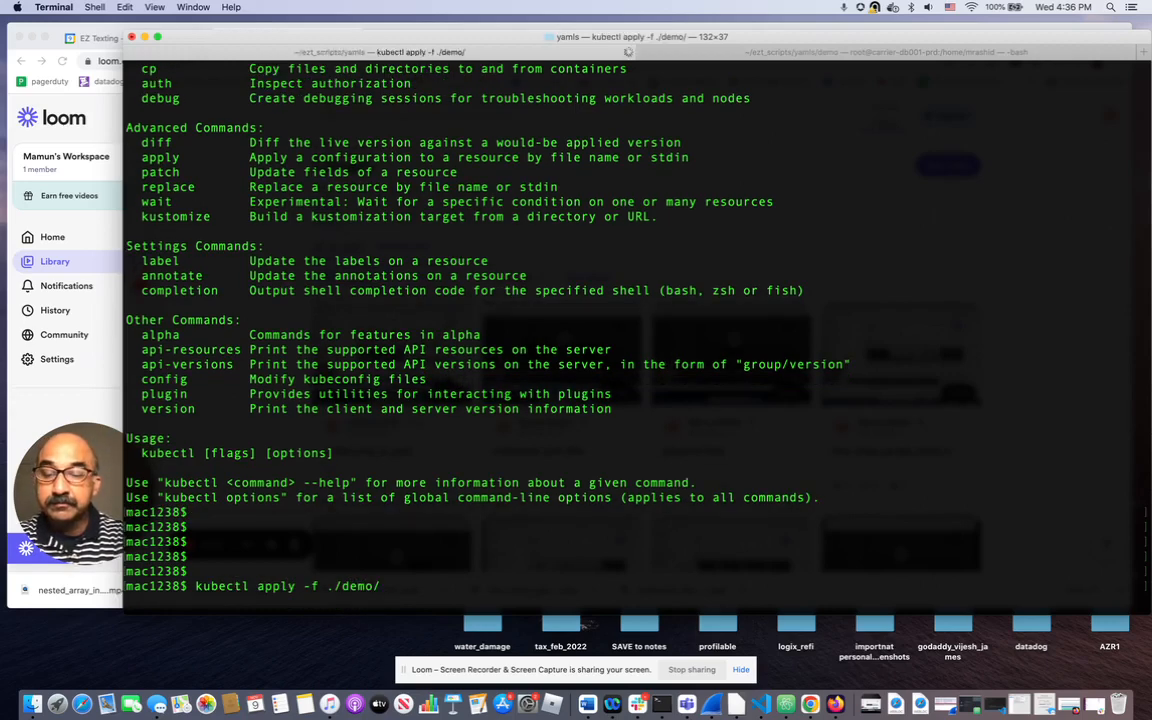
key(Return)
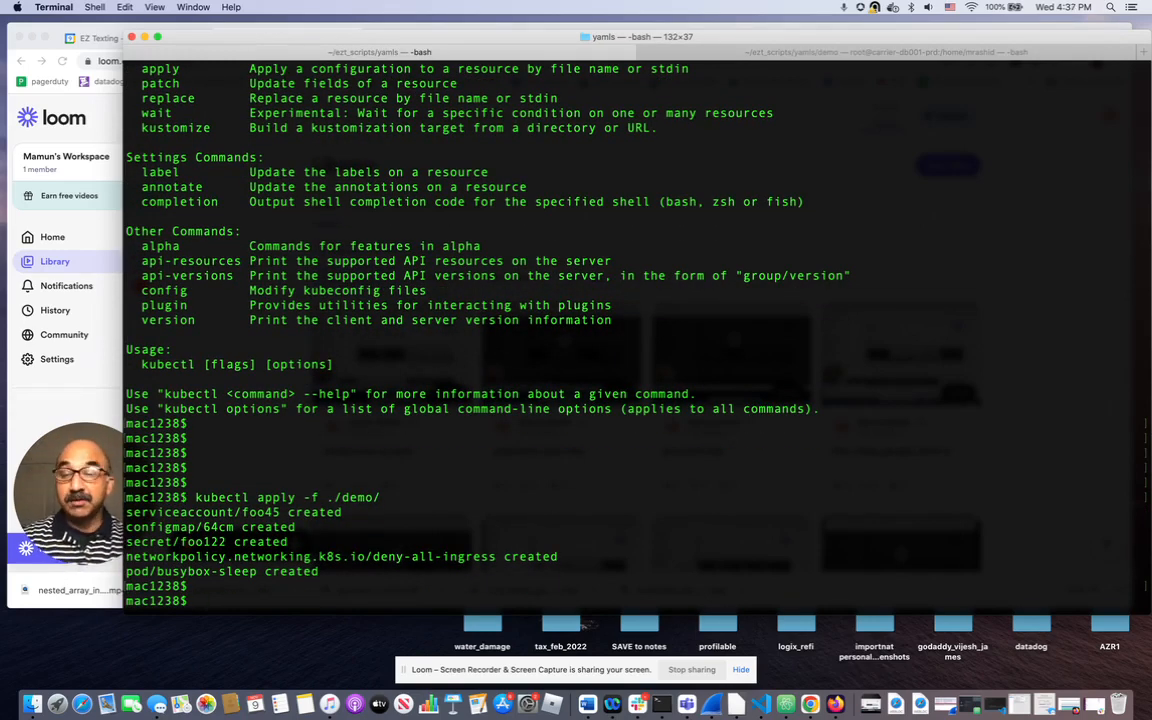
Verify busybox-sleep is Running with k get po and that secret foo122 exists with k get secret.
text(k get)
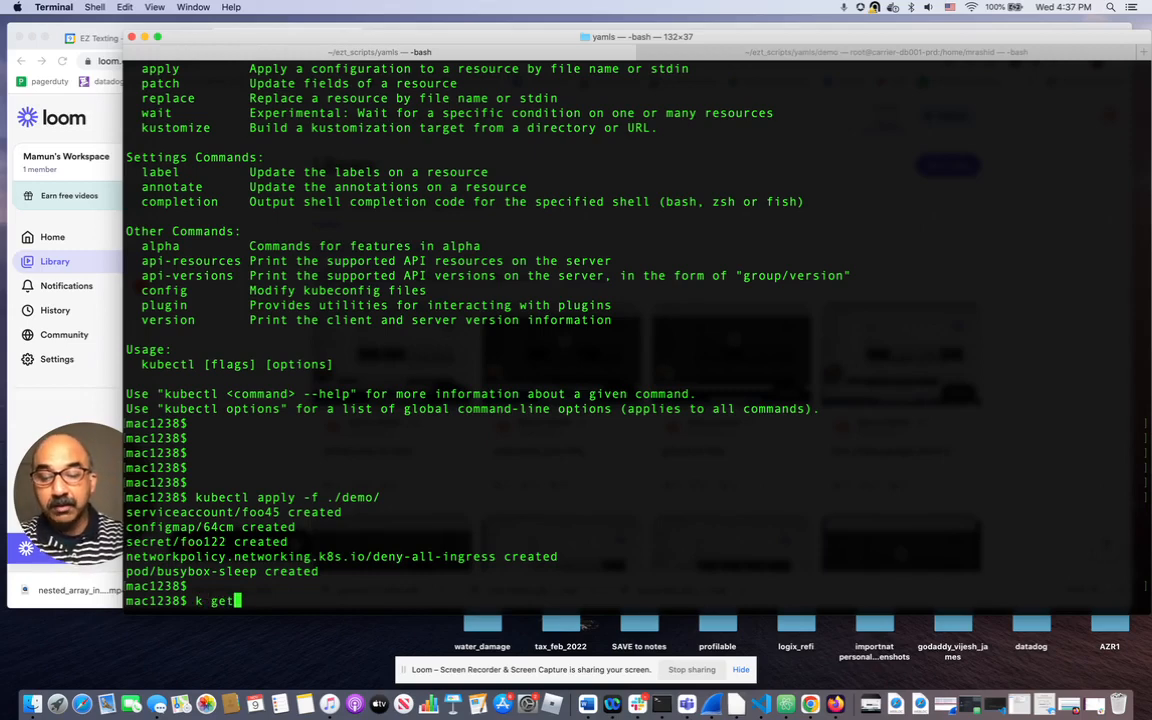
key(Return)
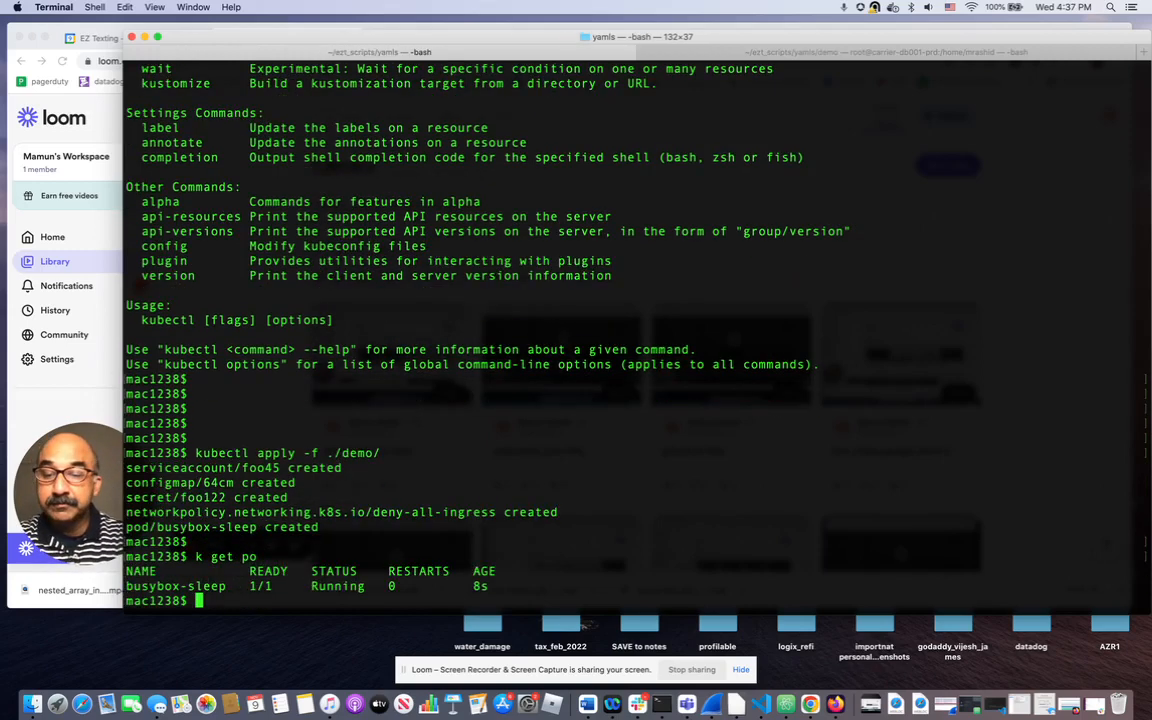
text(k get po)
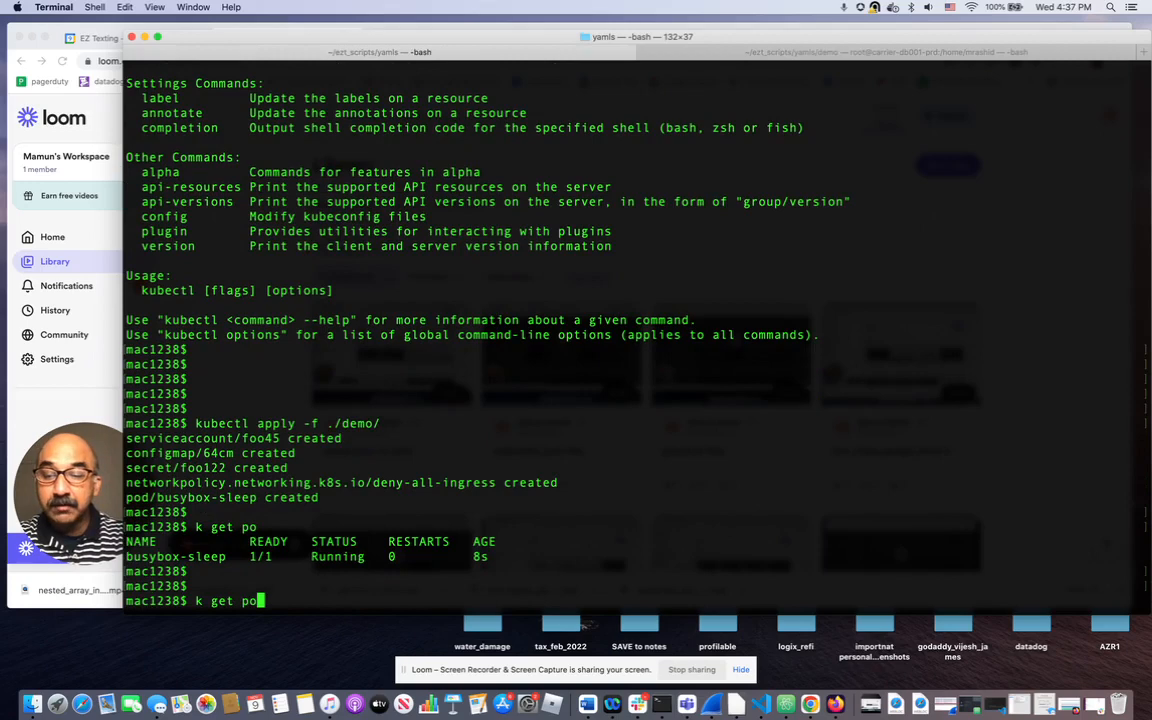
key(Backspace)
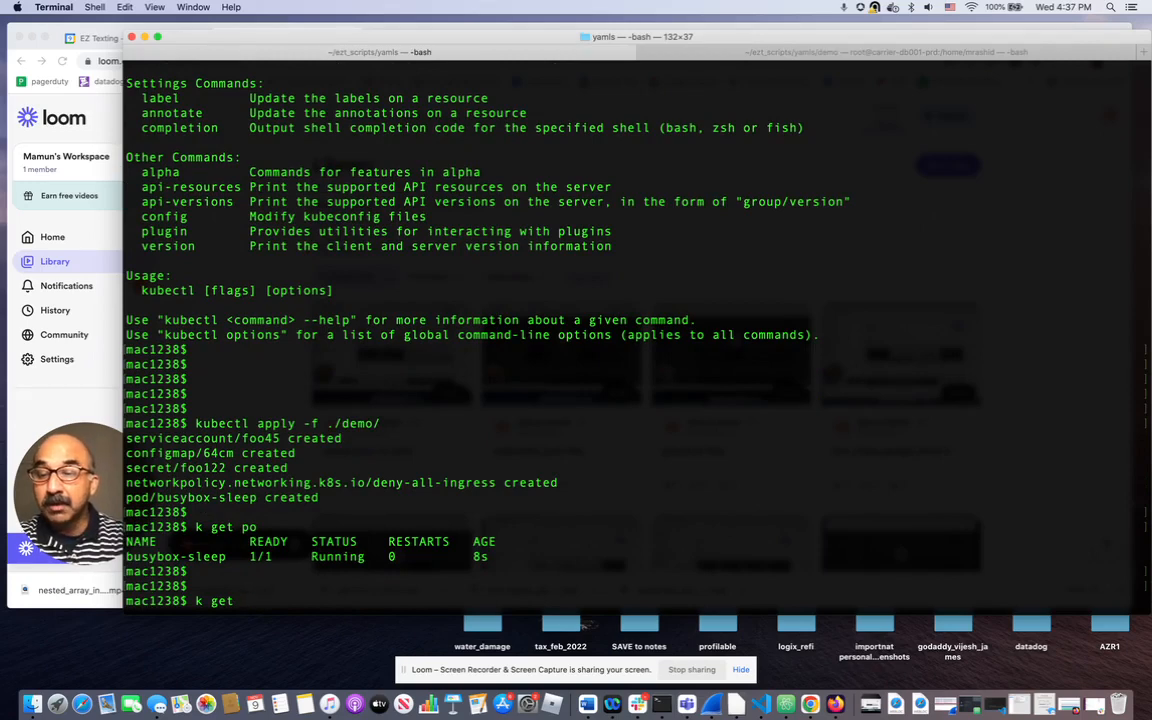
text(secret)
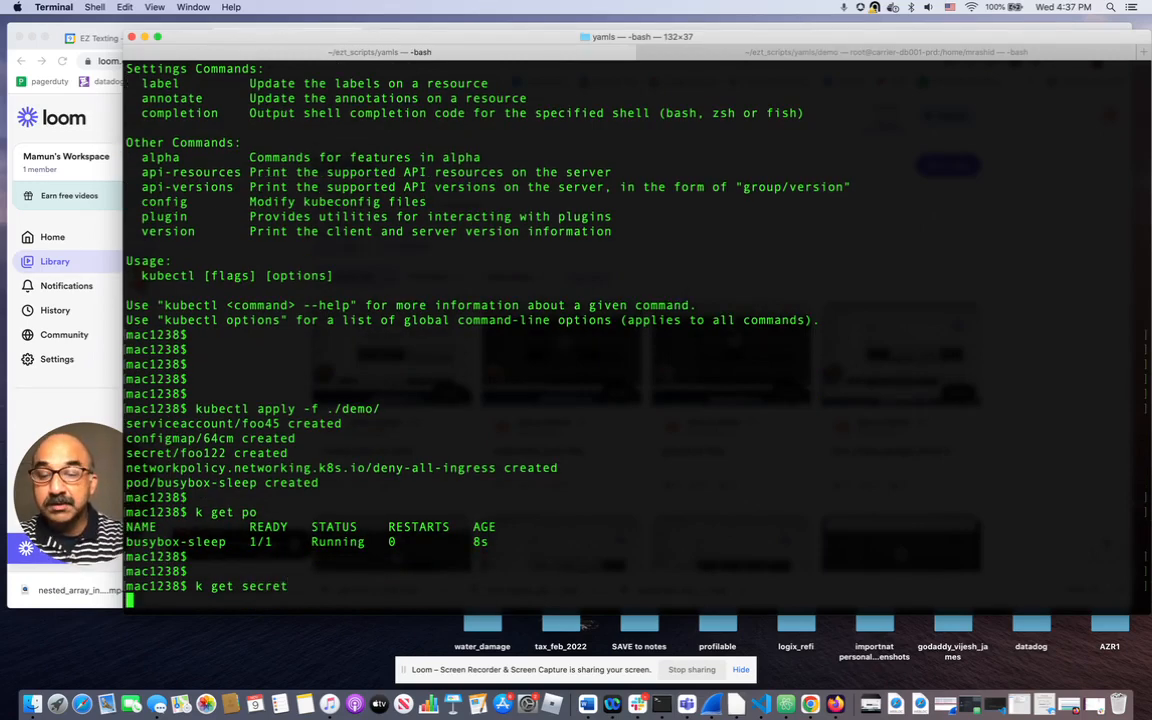
key(Return)
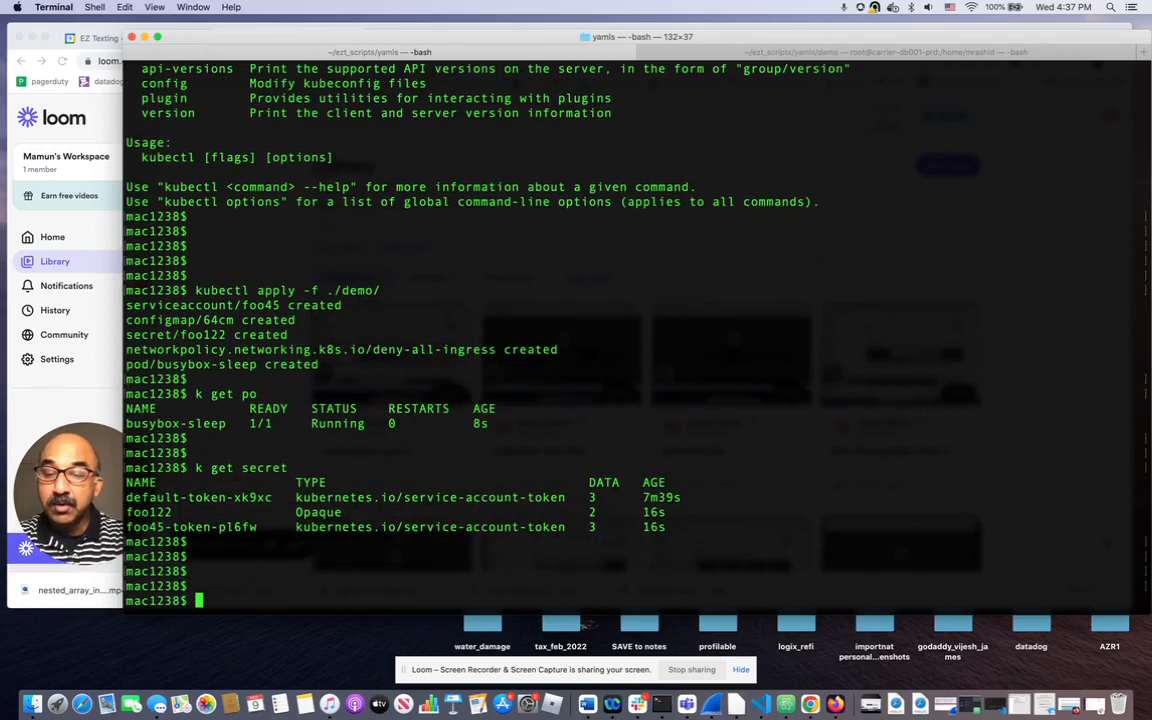